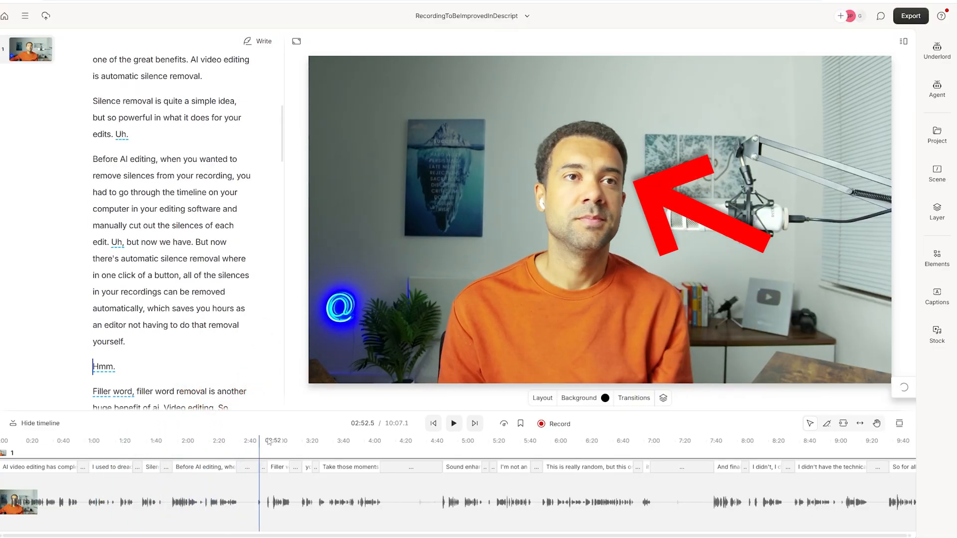
Bring up Underlord's list of AI editing actions from the right sidebar
click(454, 423)
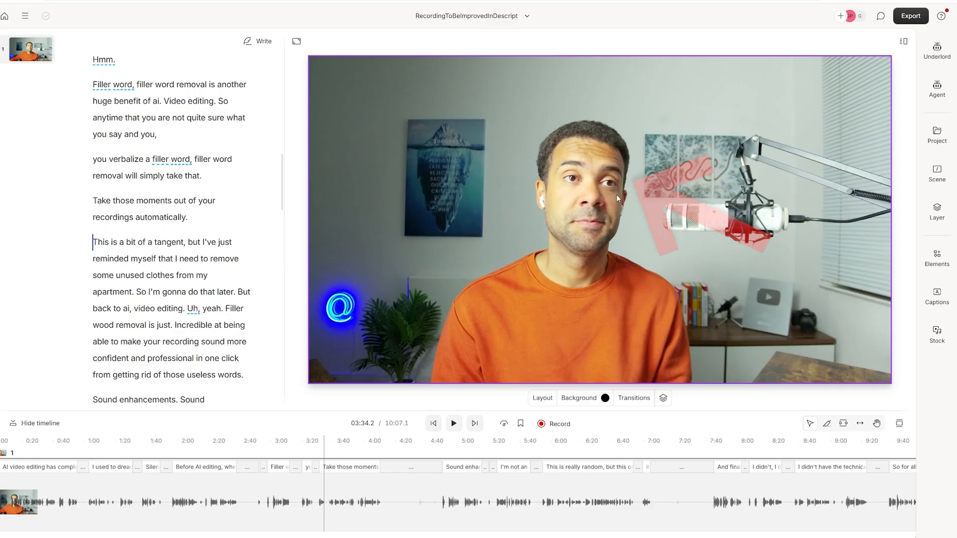
click(937, 50)
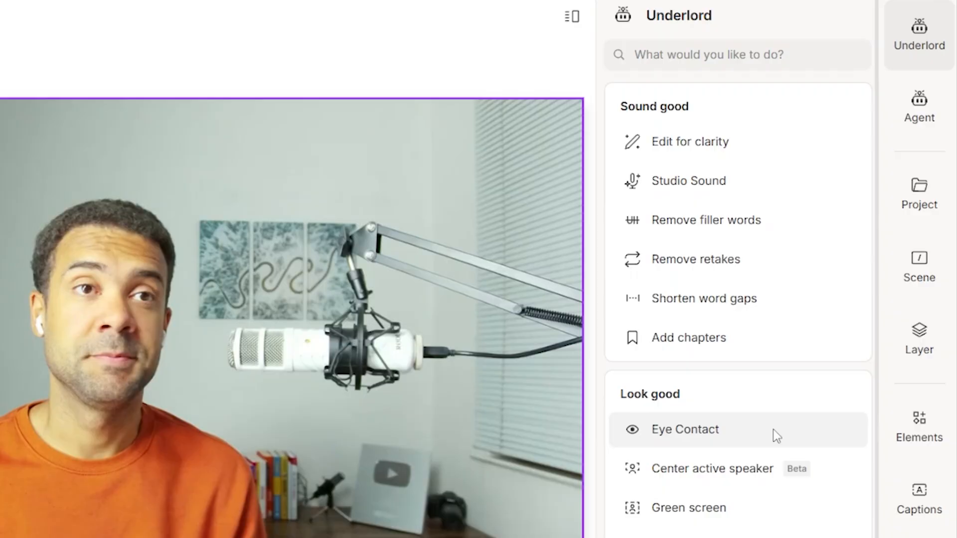
Close the Underlord actions list to return to the transcript and preview
click(918, 336)
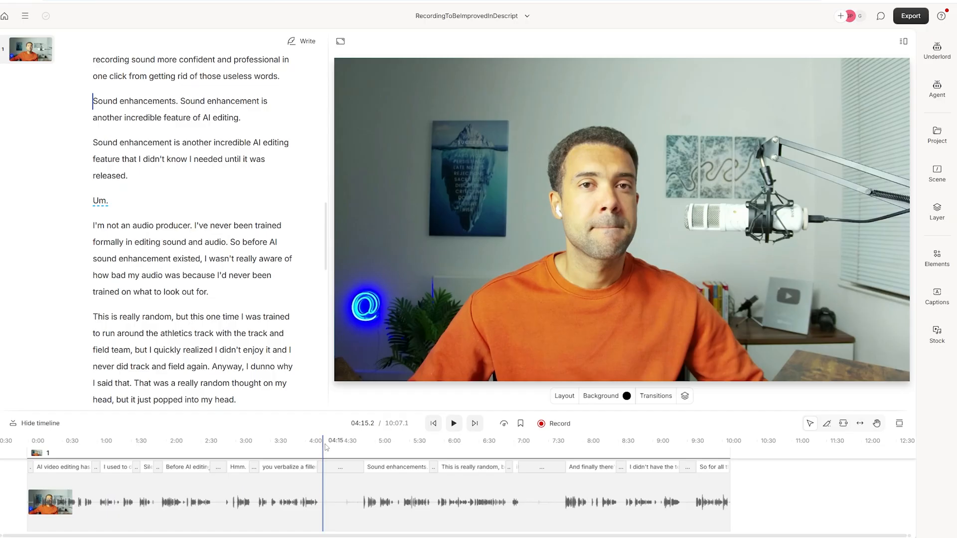
click(343, 441)
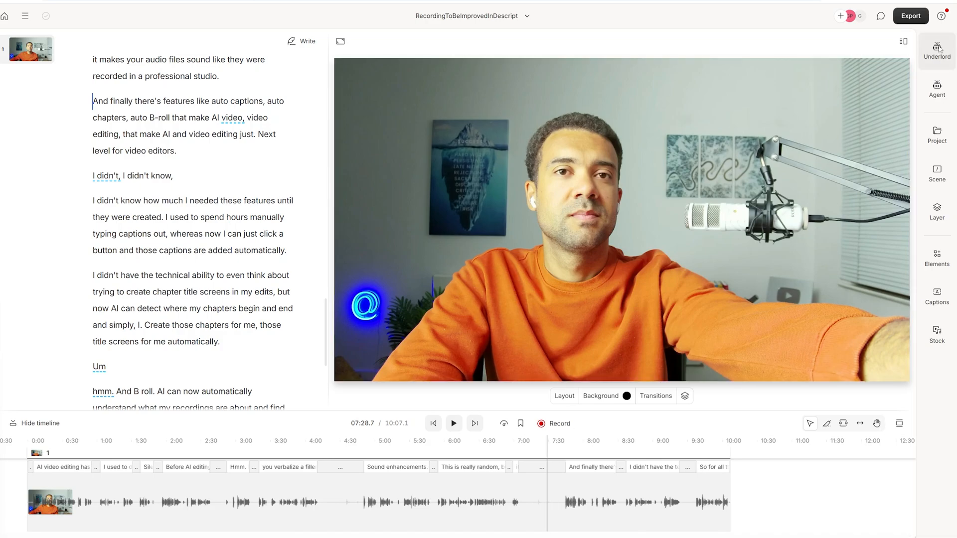
Bring up Underlord's actions to reach Shorten word gaps for pauses over 1s
click(936, 50)
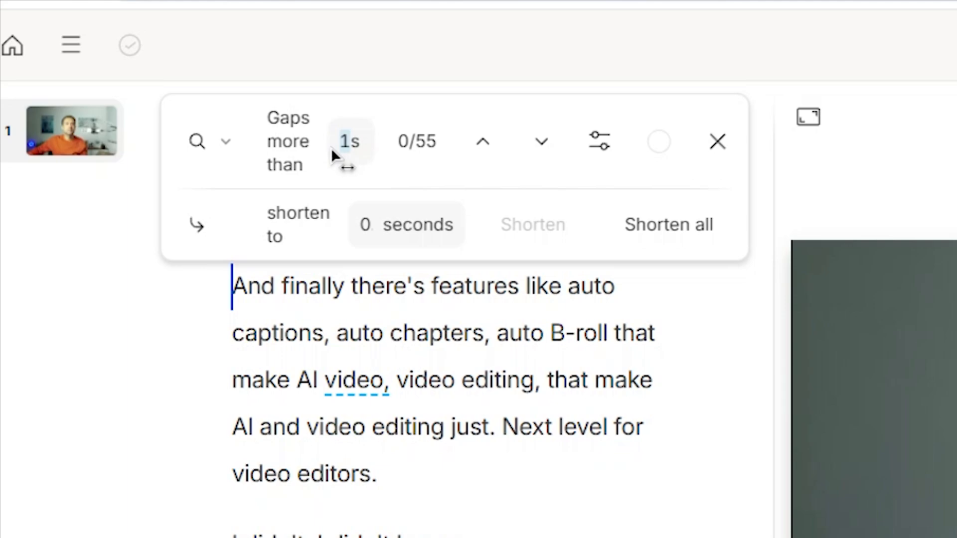
mouse_move(383, 245)
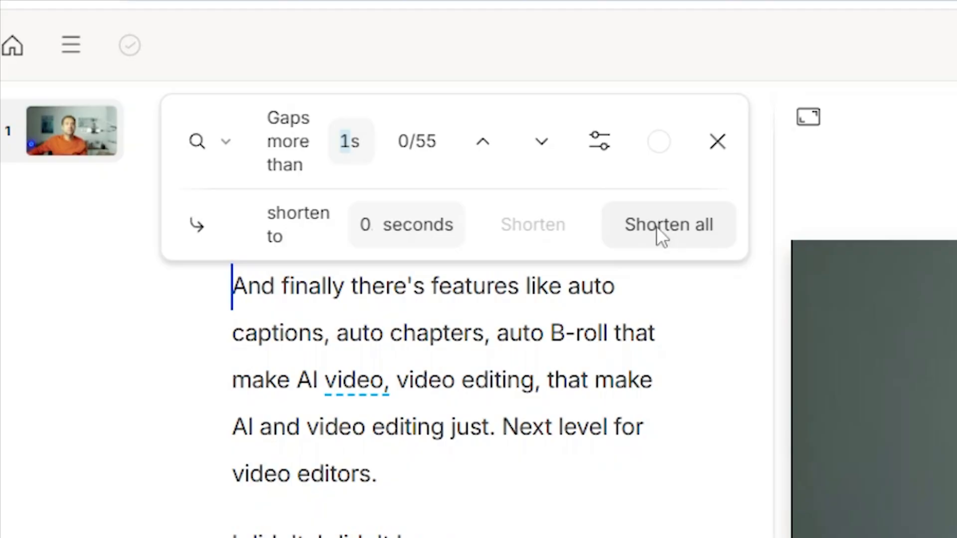
Shorten all 55 long word gaps, cutting the recording from 10:07 to 5:50
click(668, 224)
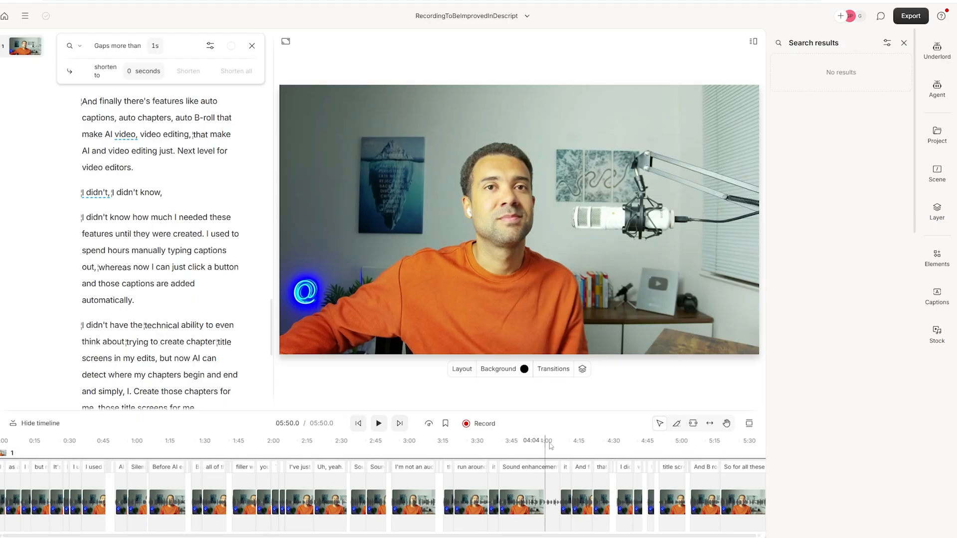
Close the word-gap search and its results, leaving the edited 5:50 transcript
click(200, 441)
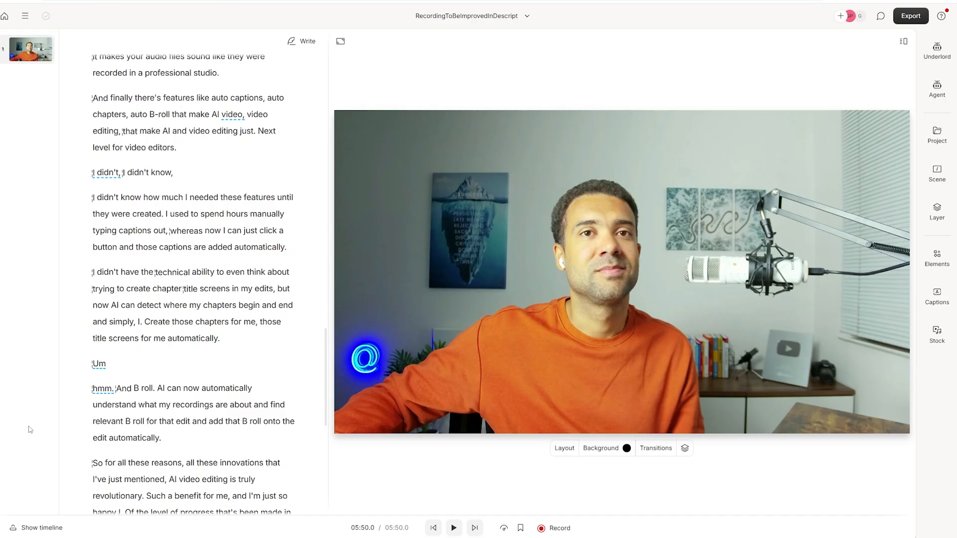
mouse_move(324, 352)
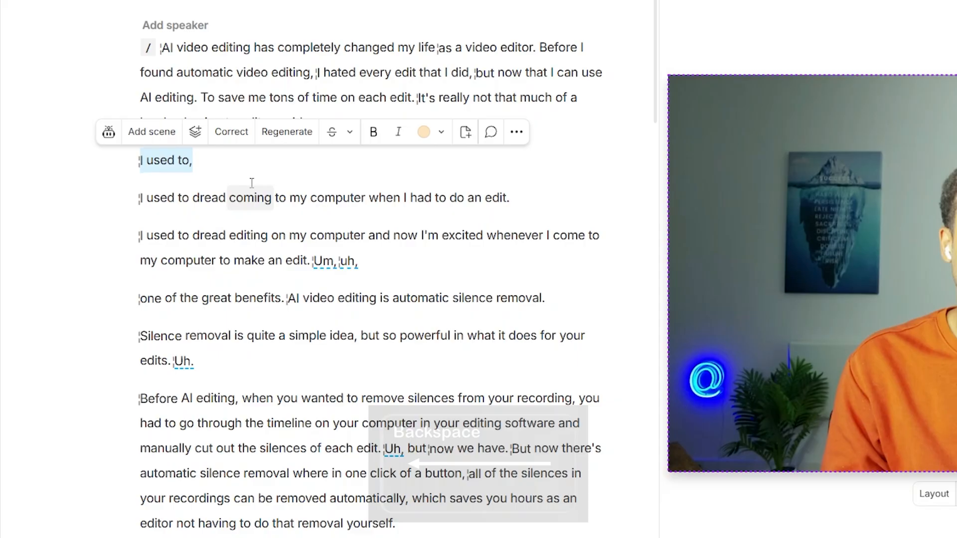
Delete the false start 'I used to,' from the start of the transcript
key(Backspace)
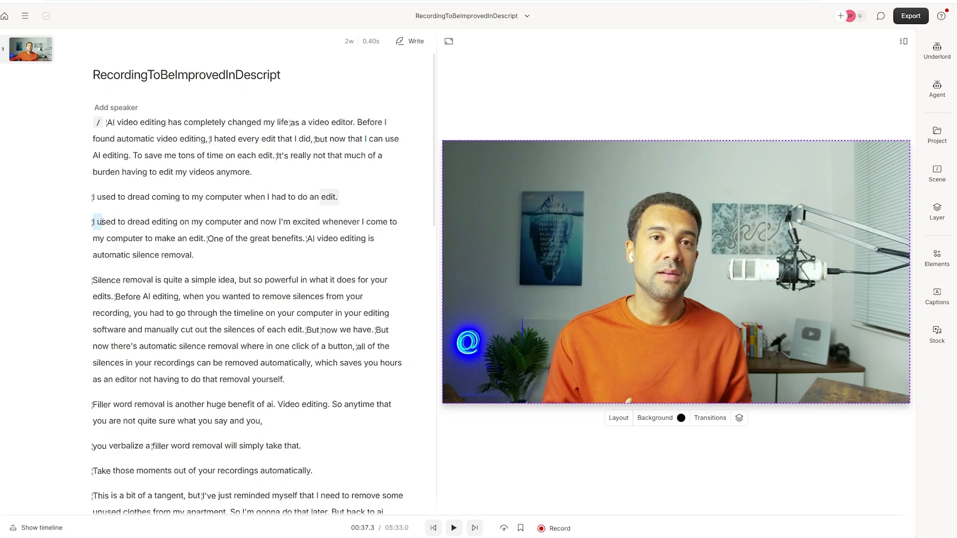
drag(93, 221, 228, 221)
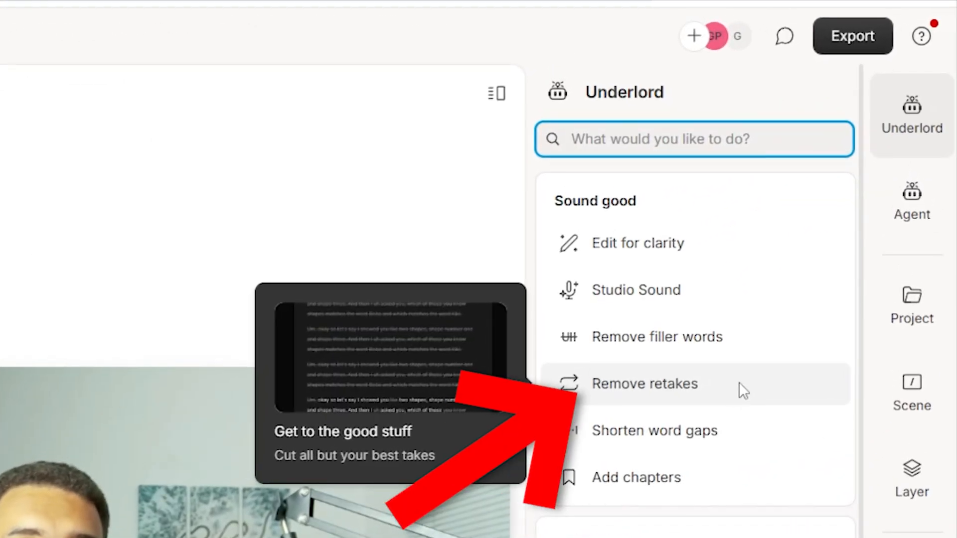
Run Remove retakes so only the best takes stay in the recording
click(645, 383)
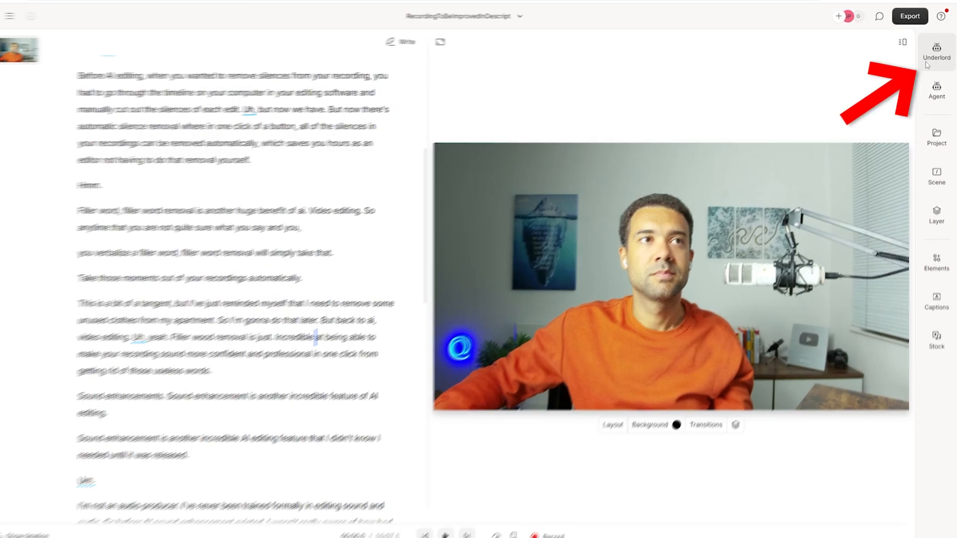
Choose Underlord's Edit for clarity and set the edit intensity to Medium
click(936, 50)
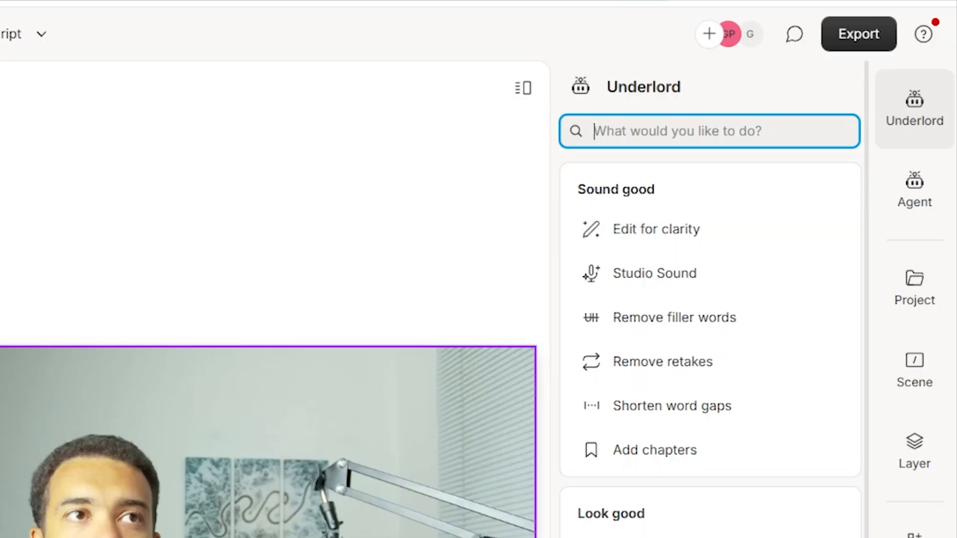
click(656, 230)
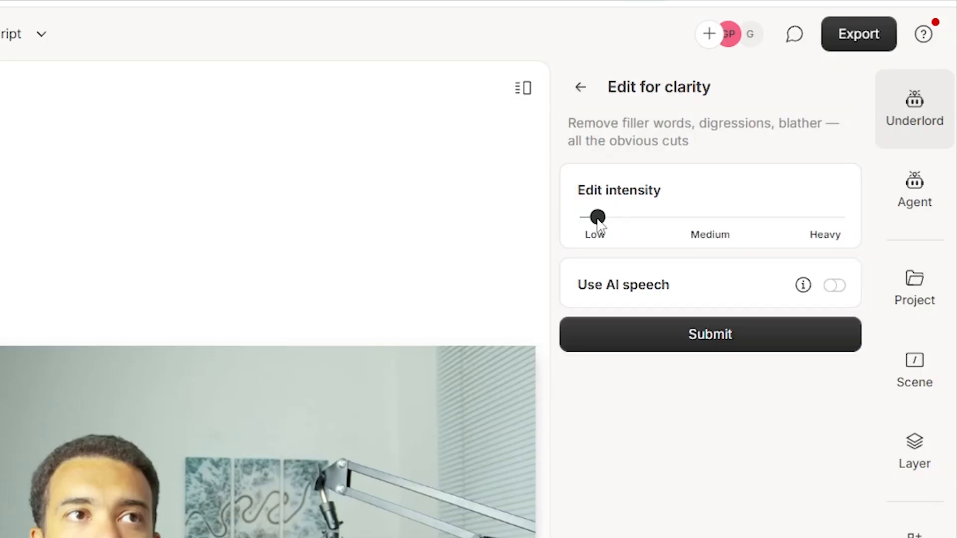
drag(597, 217, 710, 217)
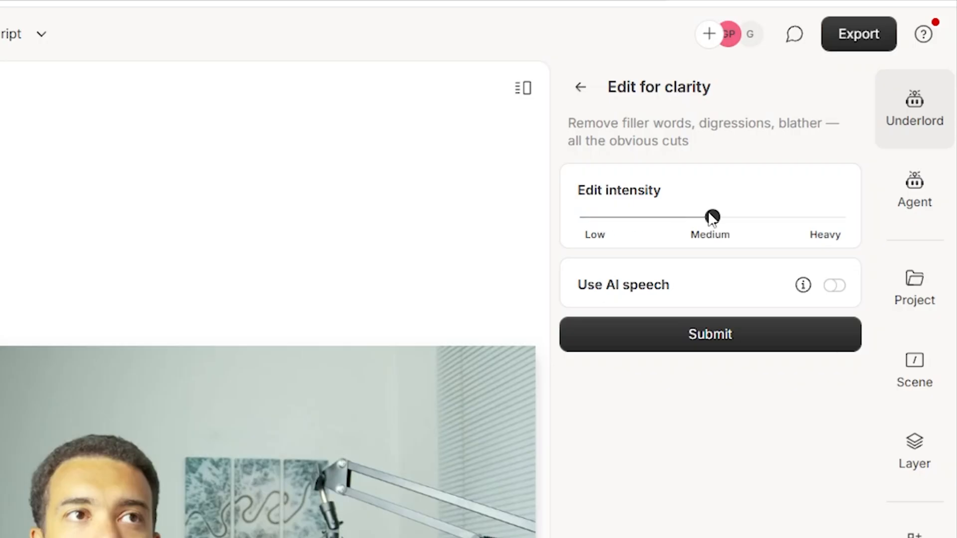
drag(713, 216, 828, 216)
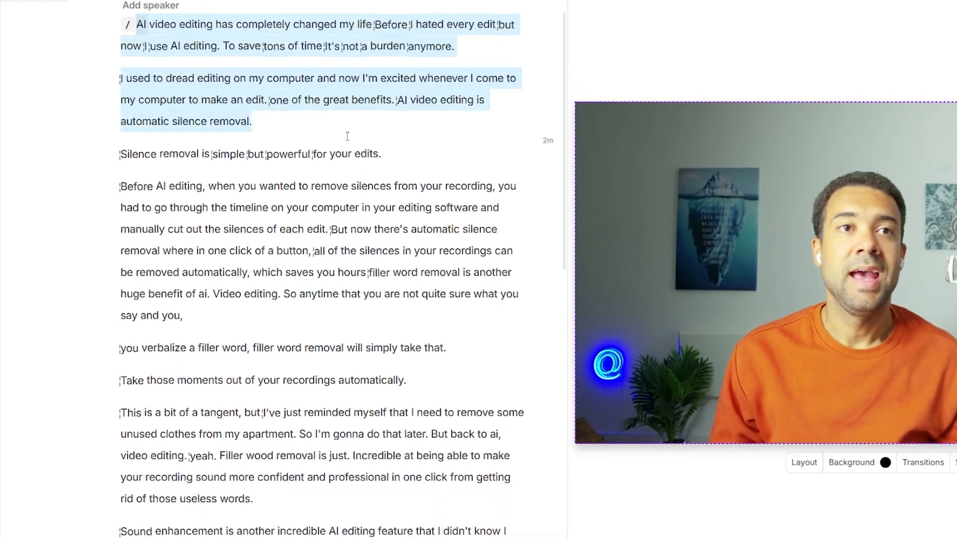
Scroll through the clarity-edited transcript to review the tightened sentences
scroll(down, 3)
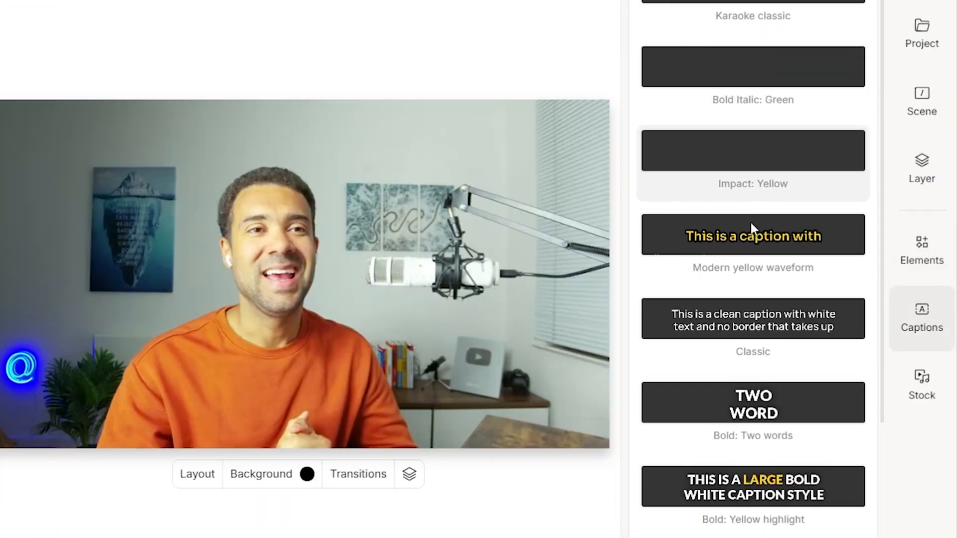
Apply a green-highlight caption style and preview captions near the 2:25 mark
scroll(down, 3)
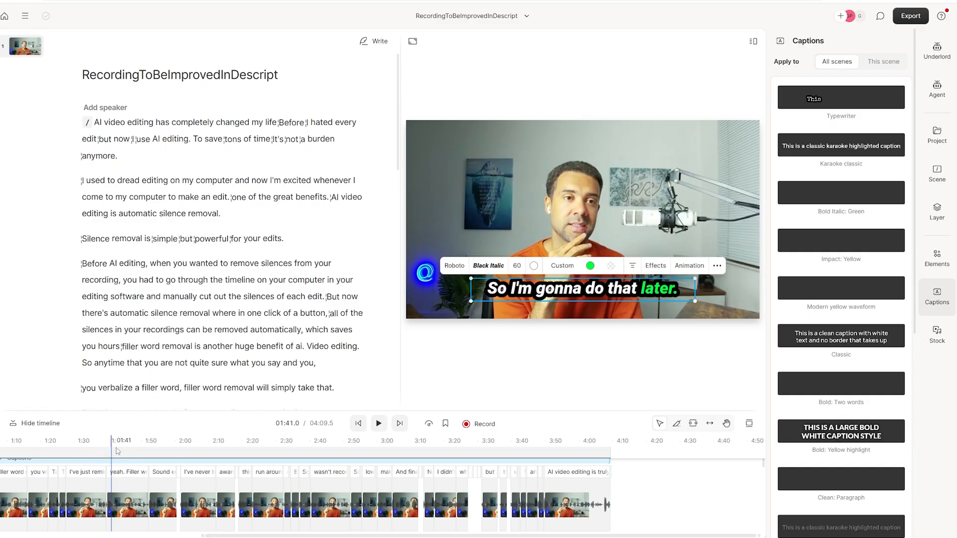
click(267, 440)
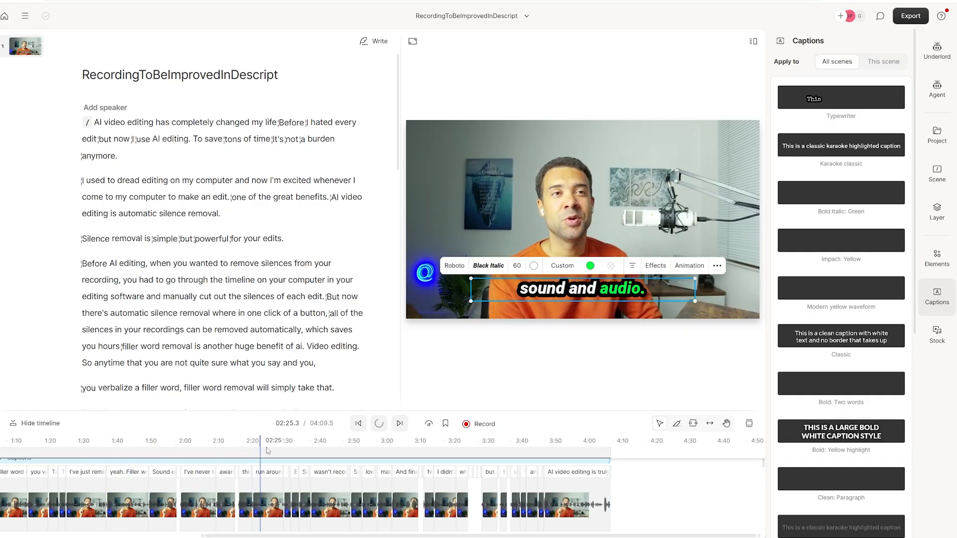